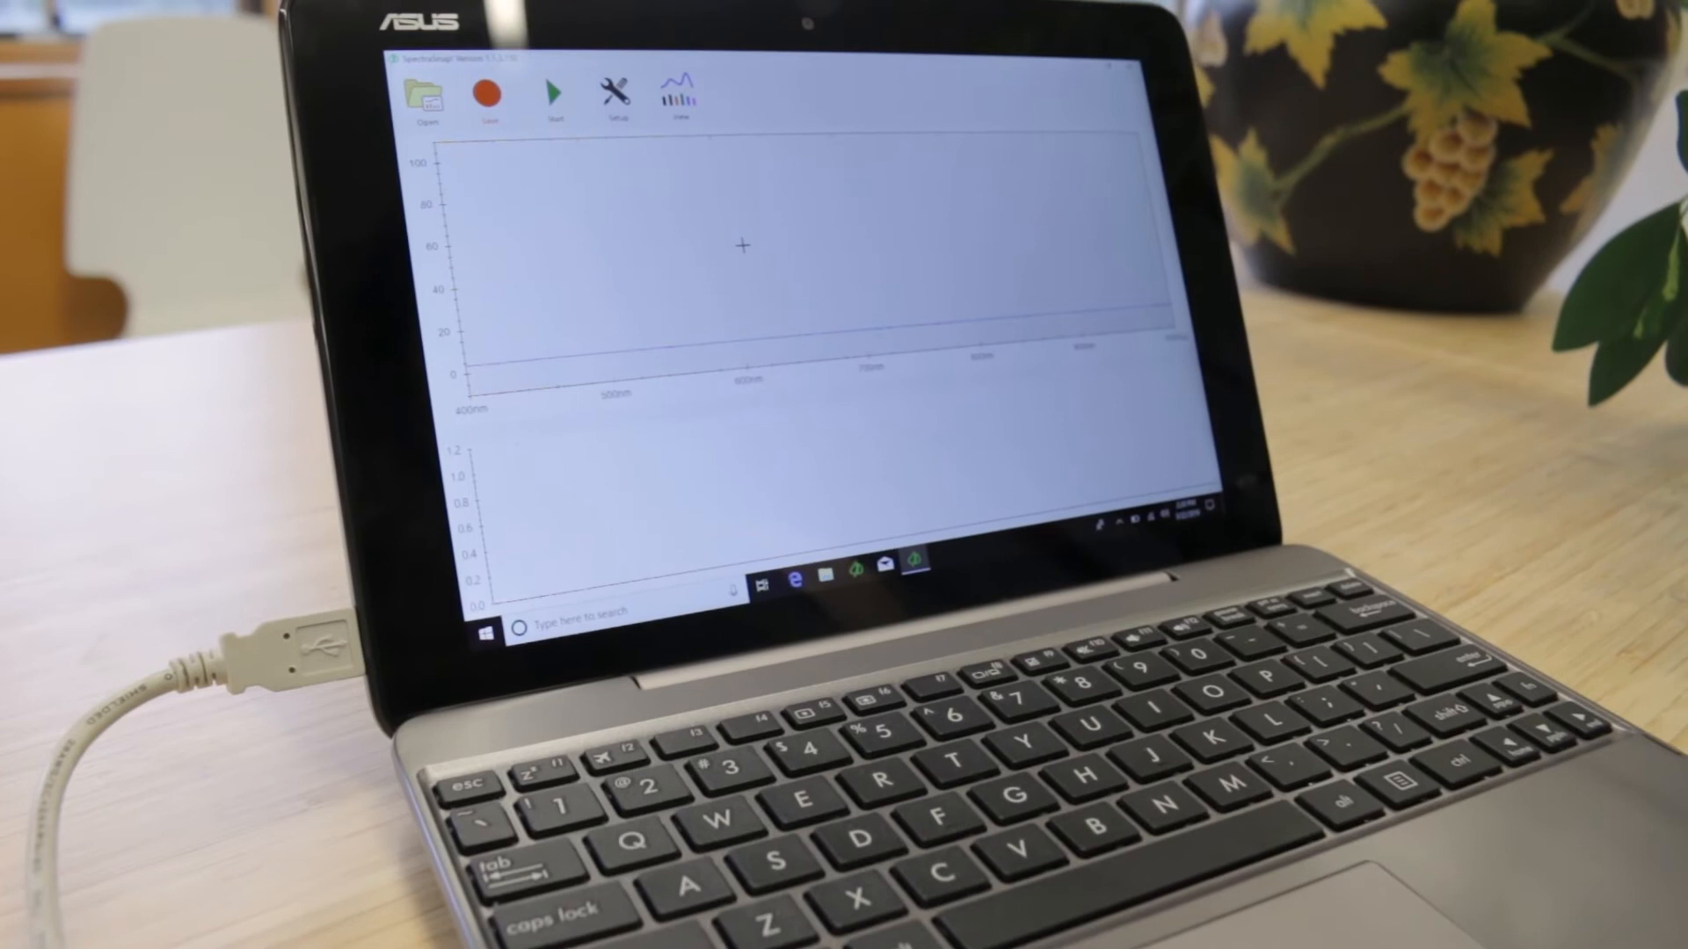
Add the Anthocyanin Reflectance Index 1 (ARI1) calculation from Setup > Calculations
click(604, 102)
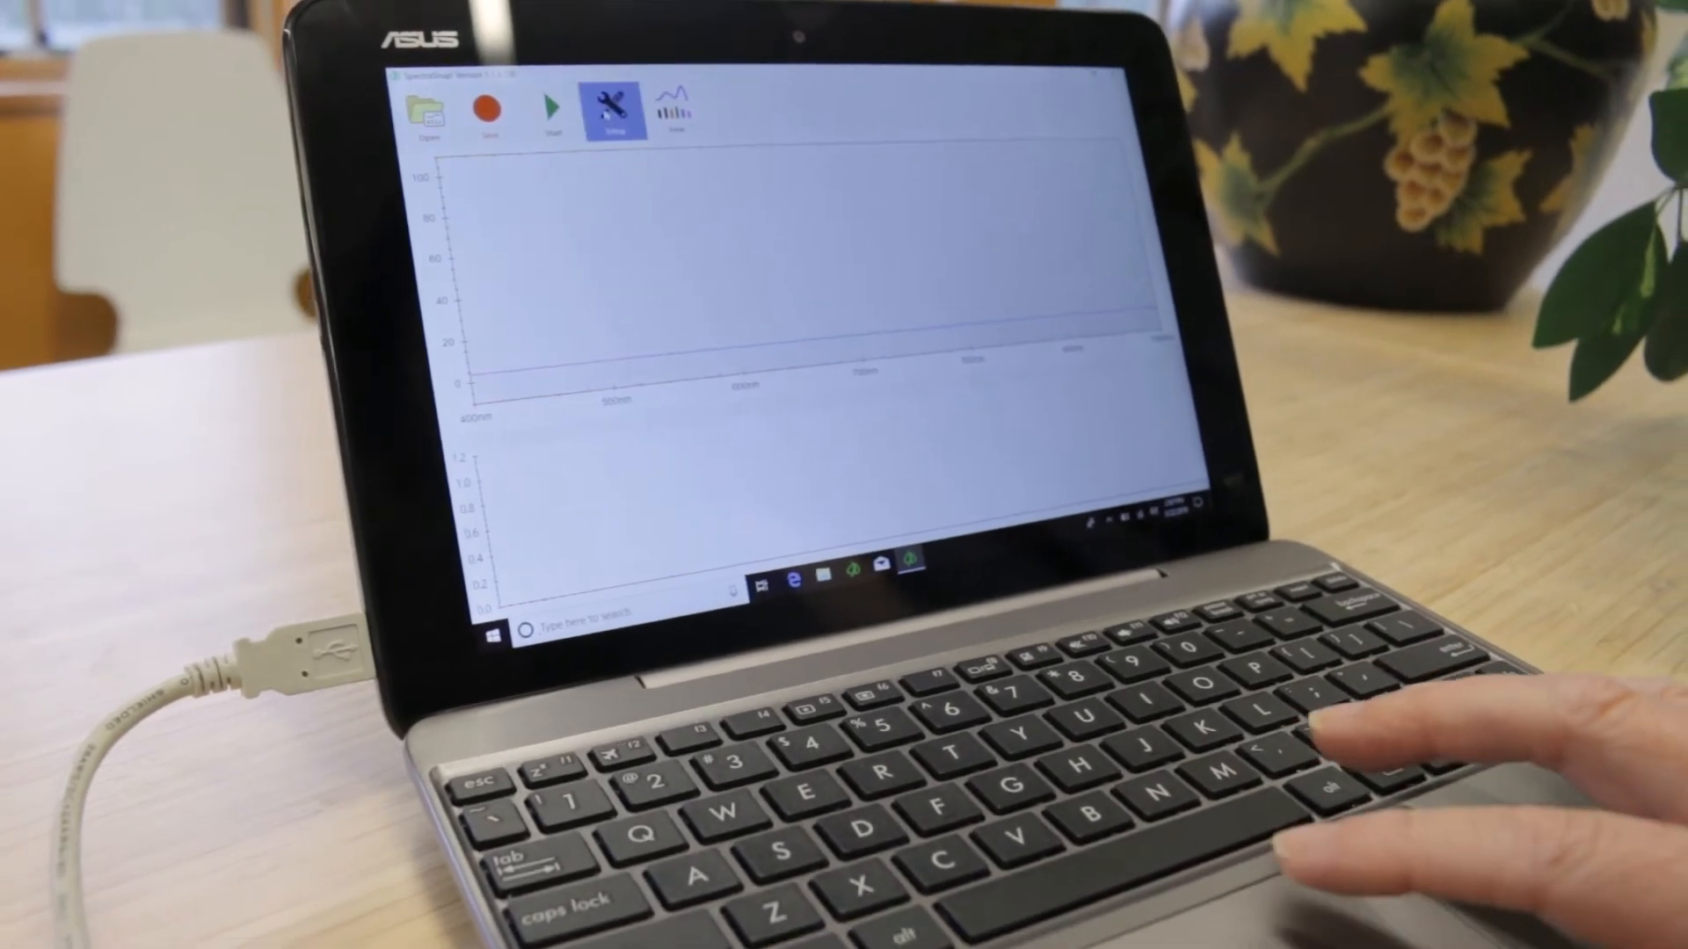
click(605, 102)
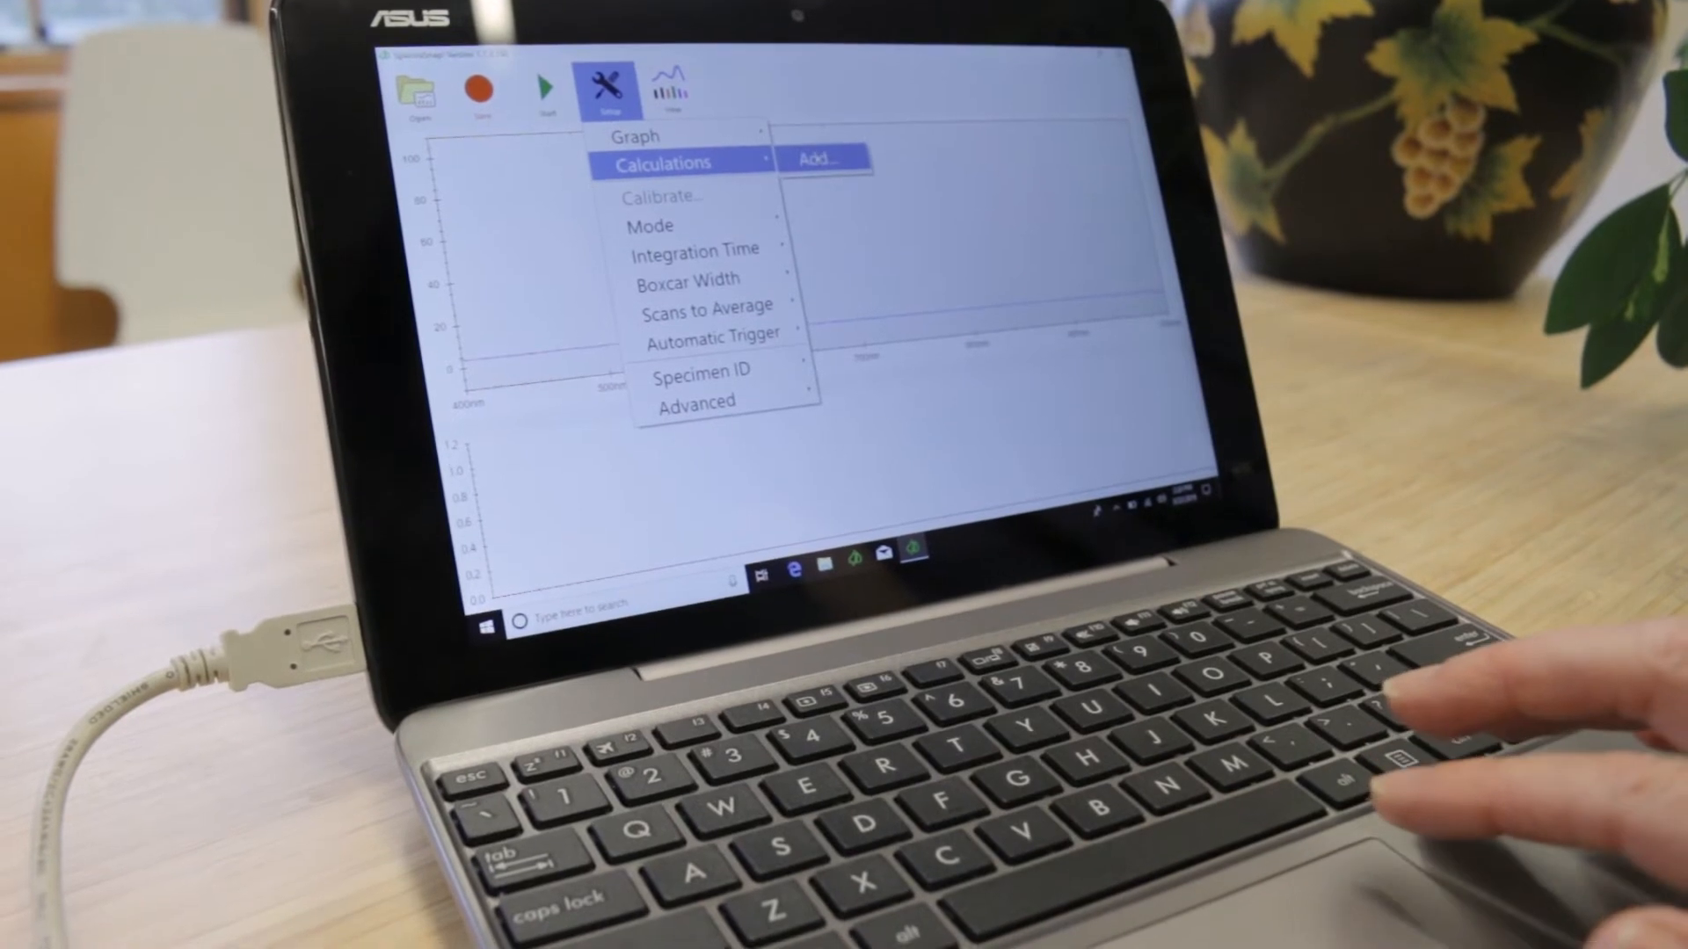
click(821, 158)
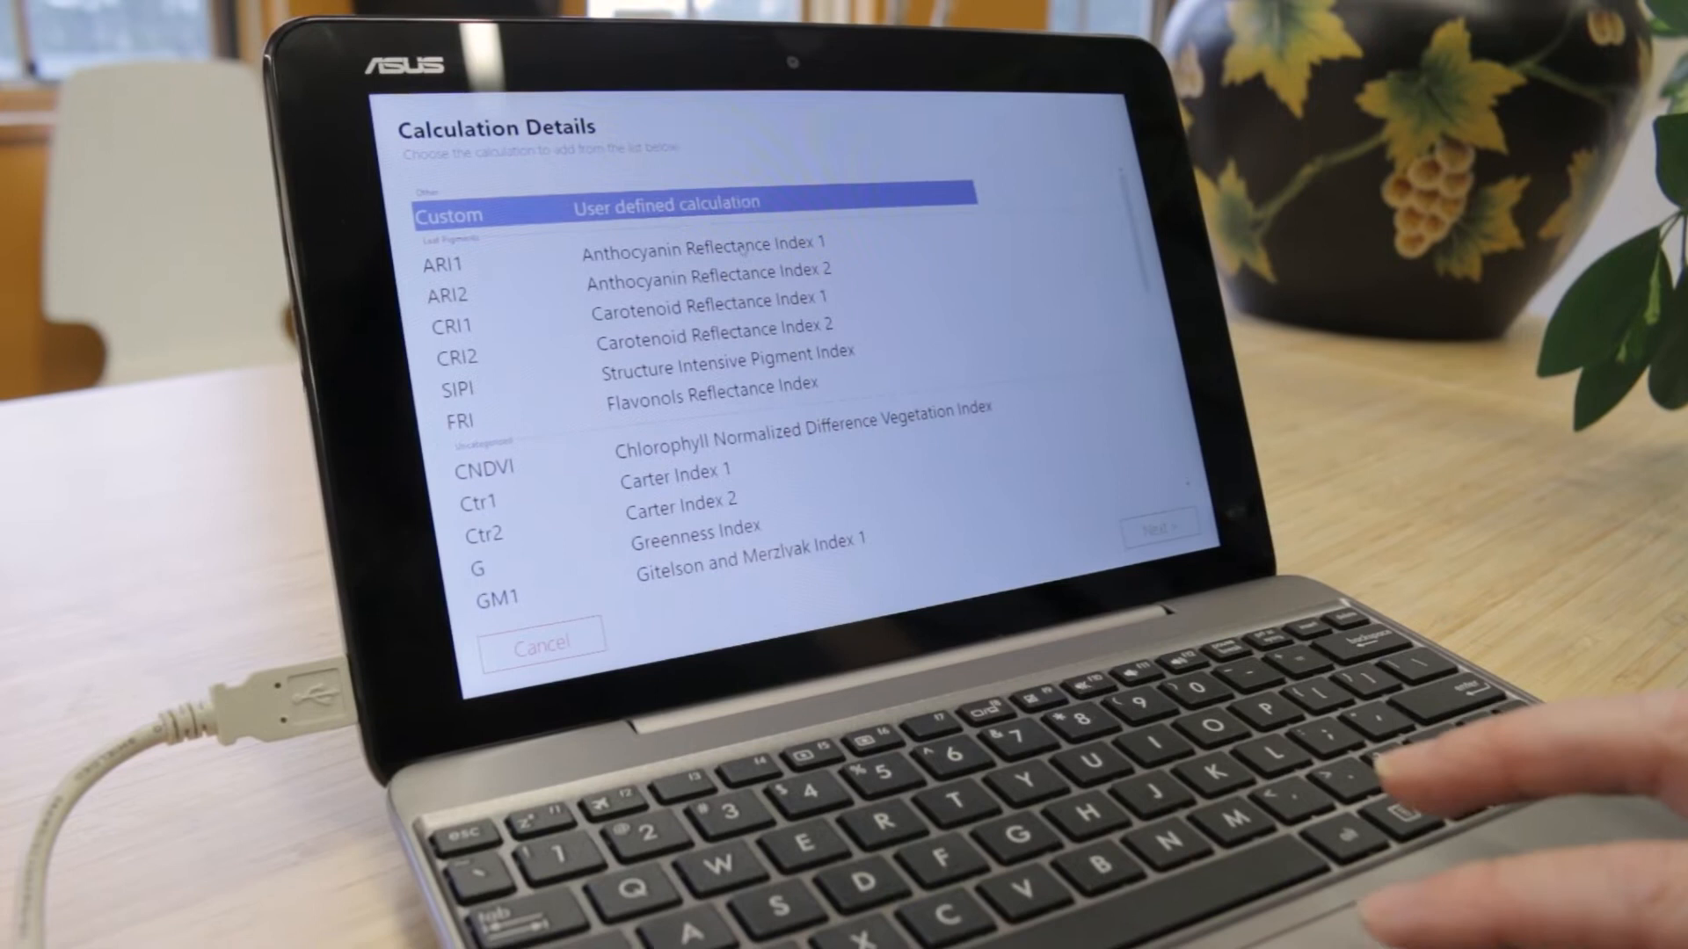
click(699, 264)
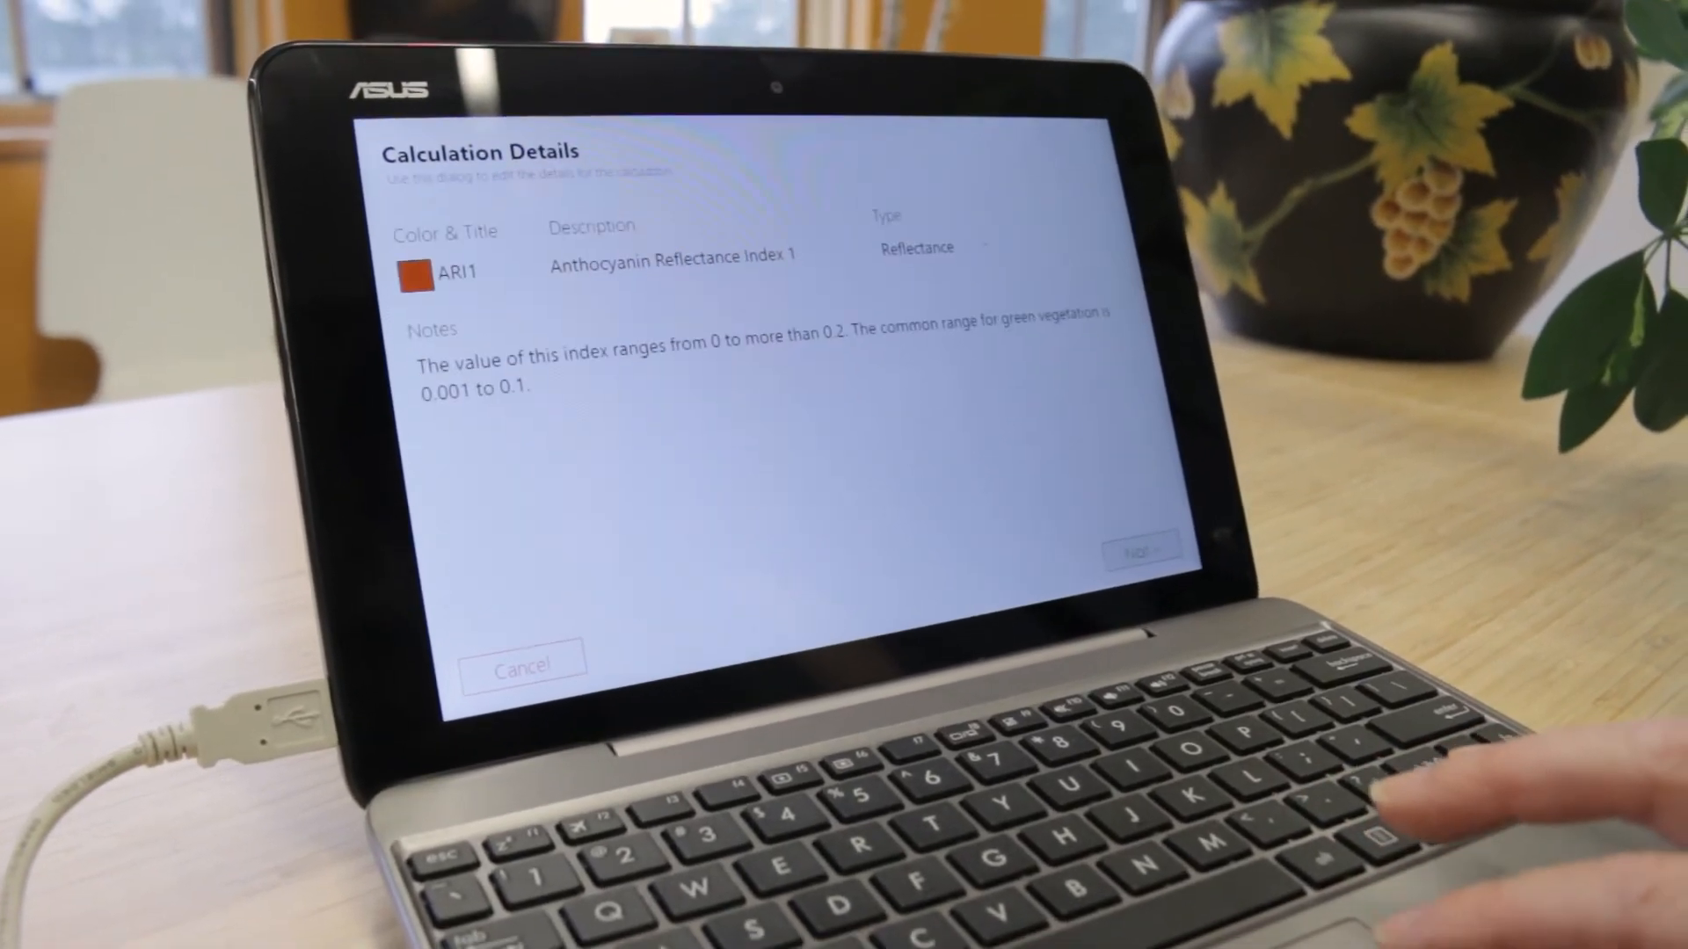
click(1140, 548)
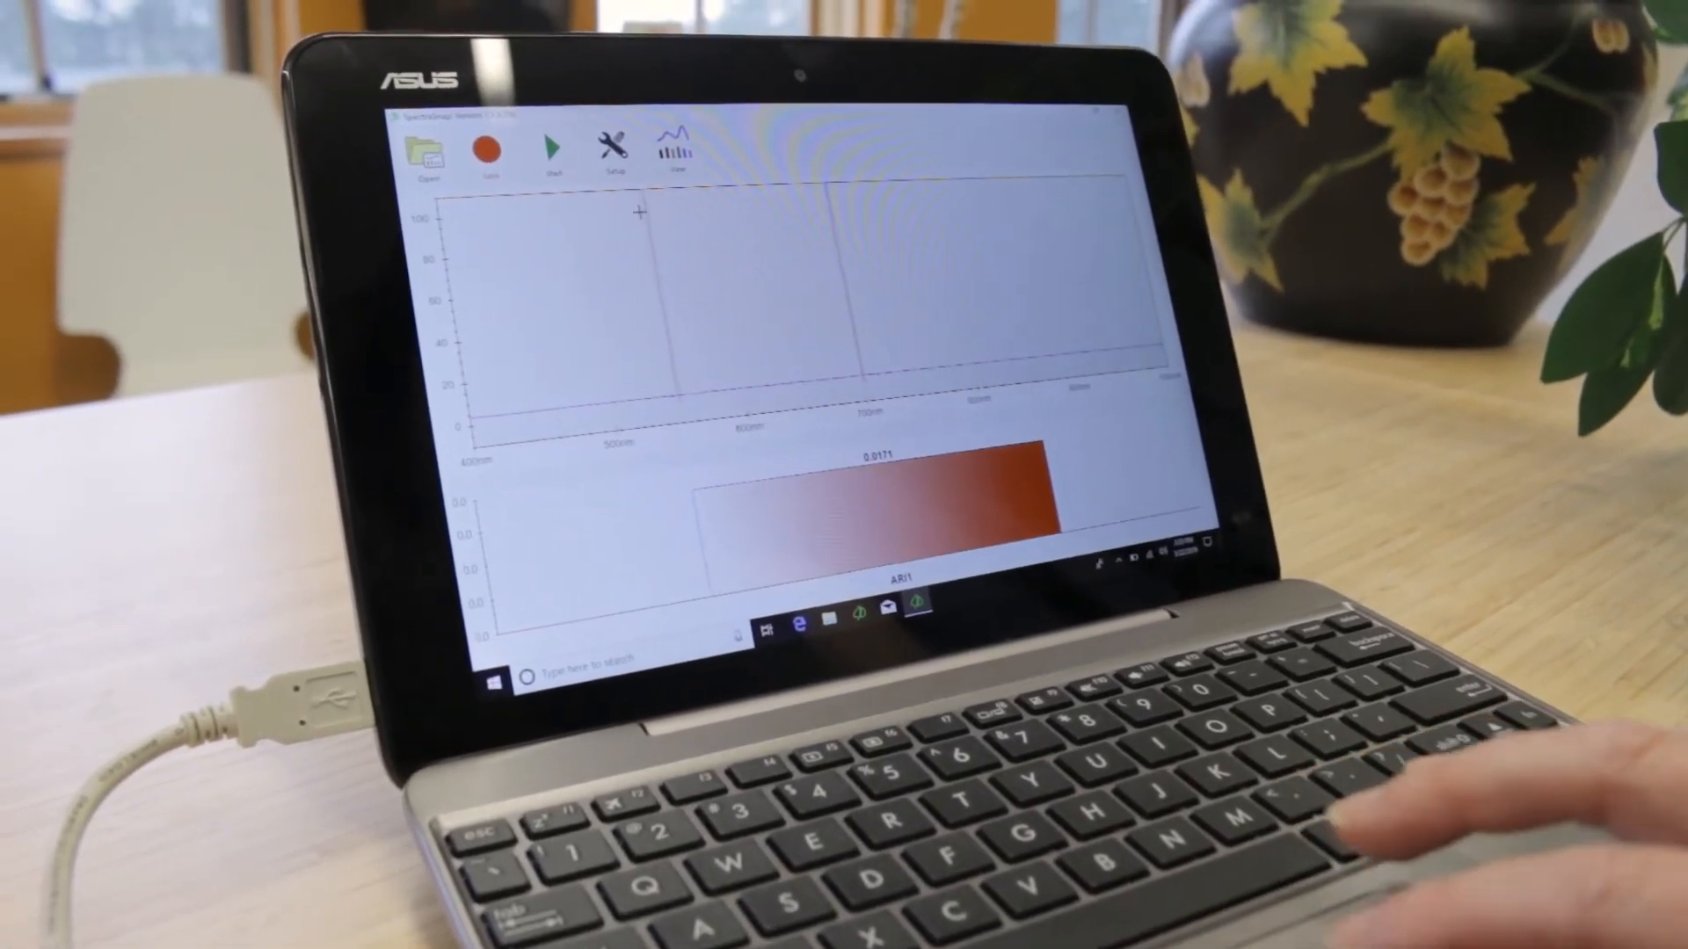
Add a second calculation, Chlorophyll Normalized Difference Vegetation Index (CNDVI), via Setup > Calculations
click(615, 140)
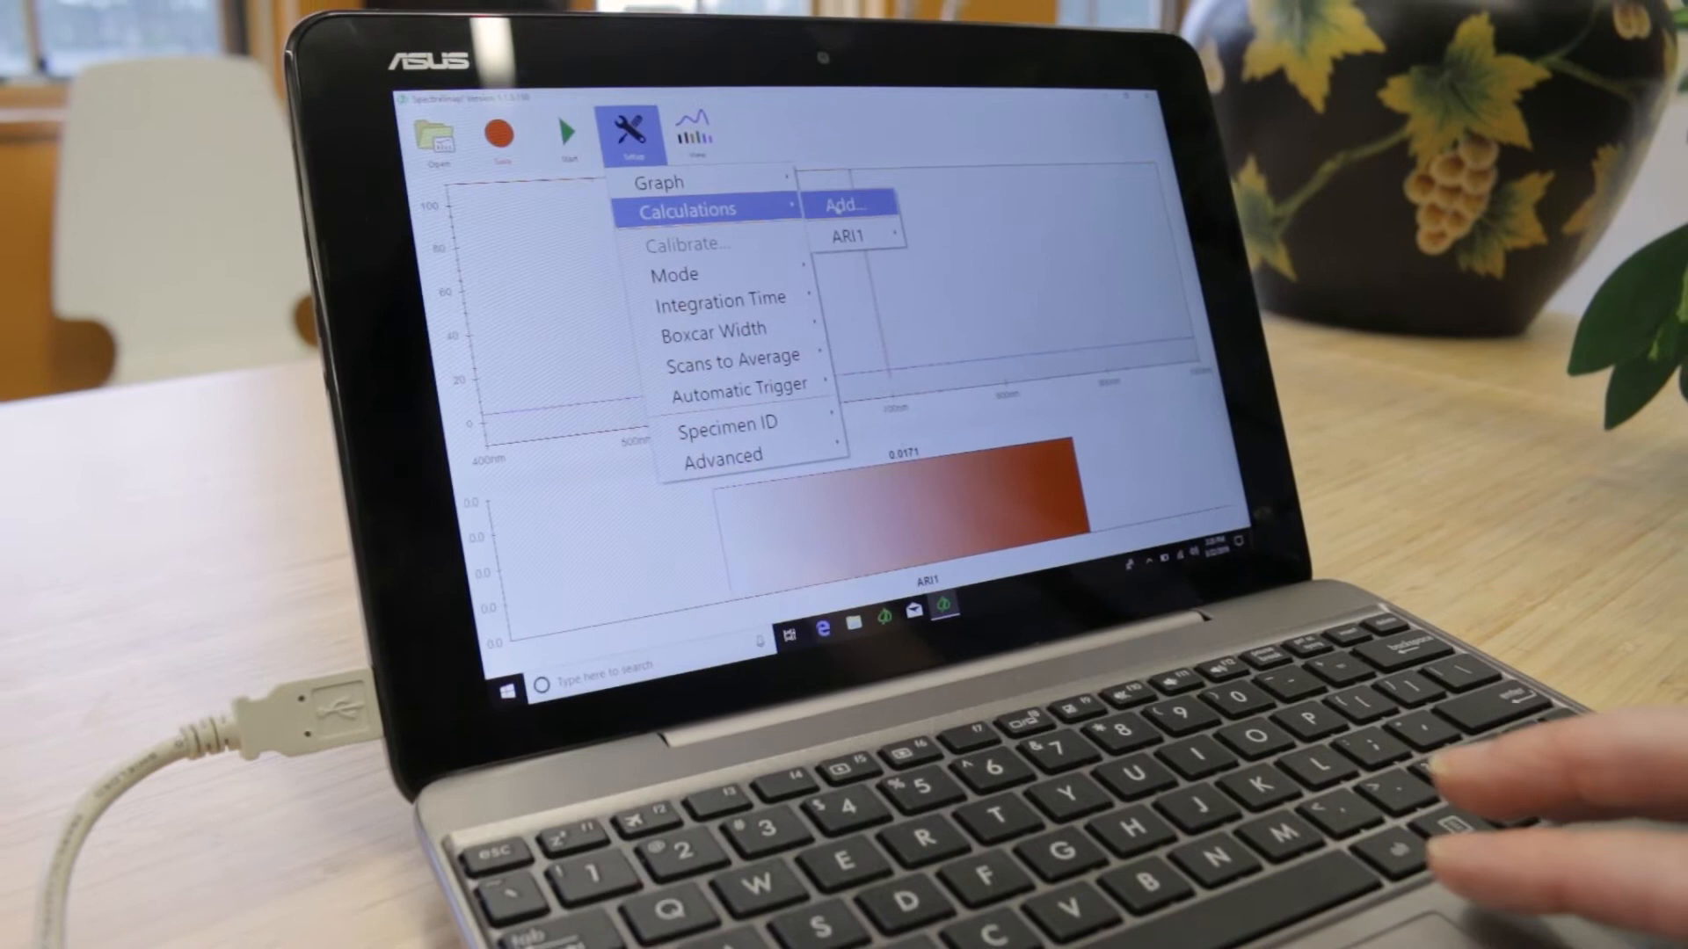
click(847, 205)
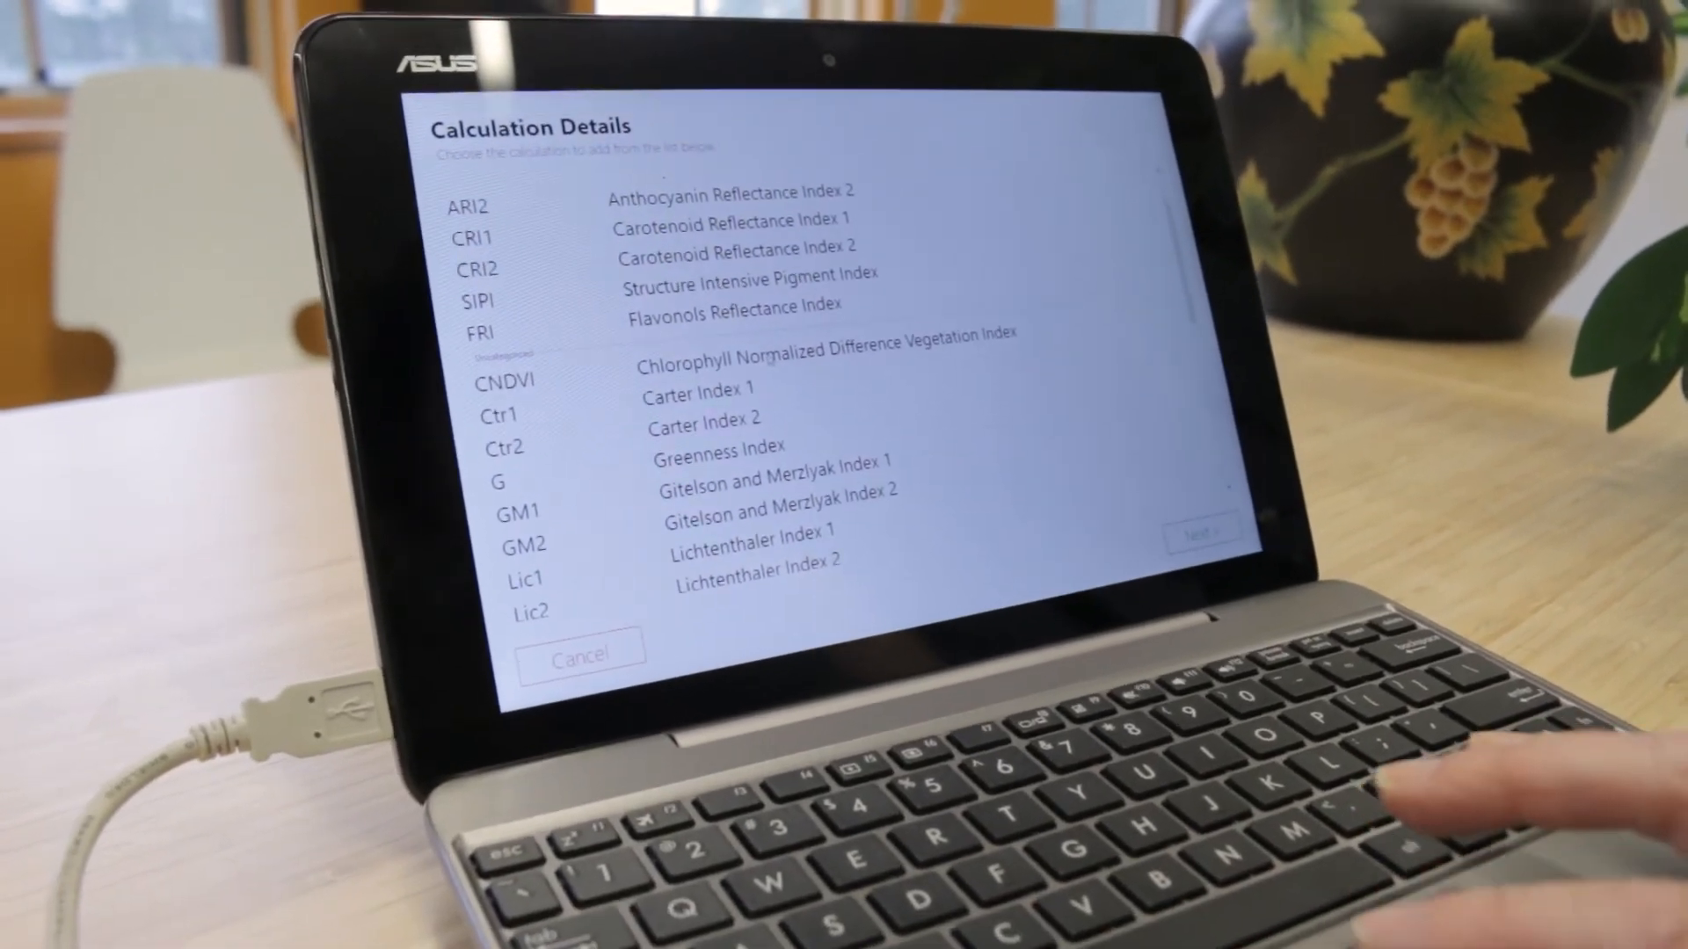
click(753, 379)
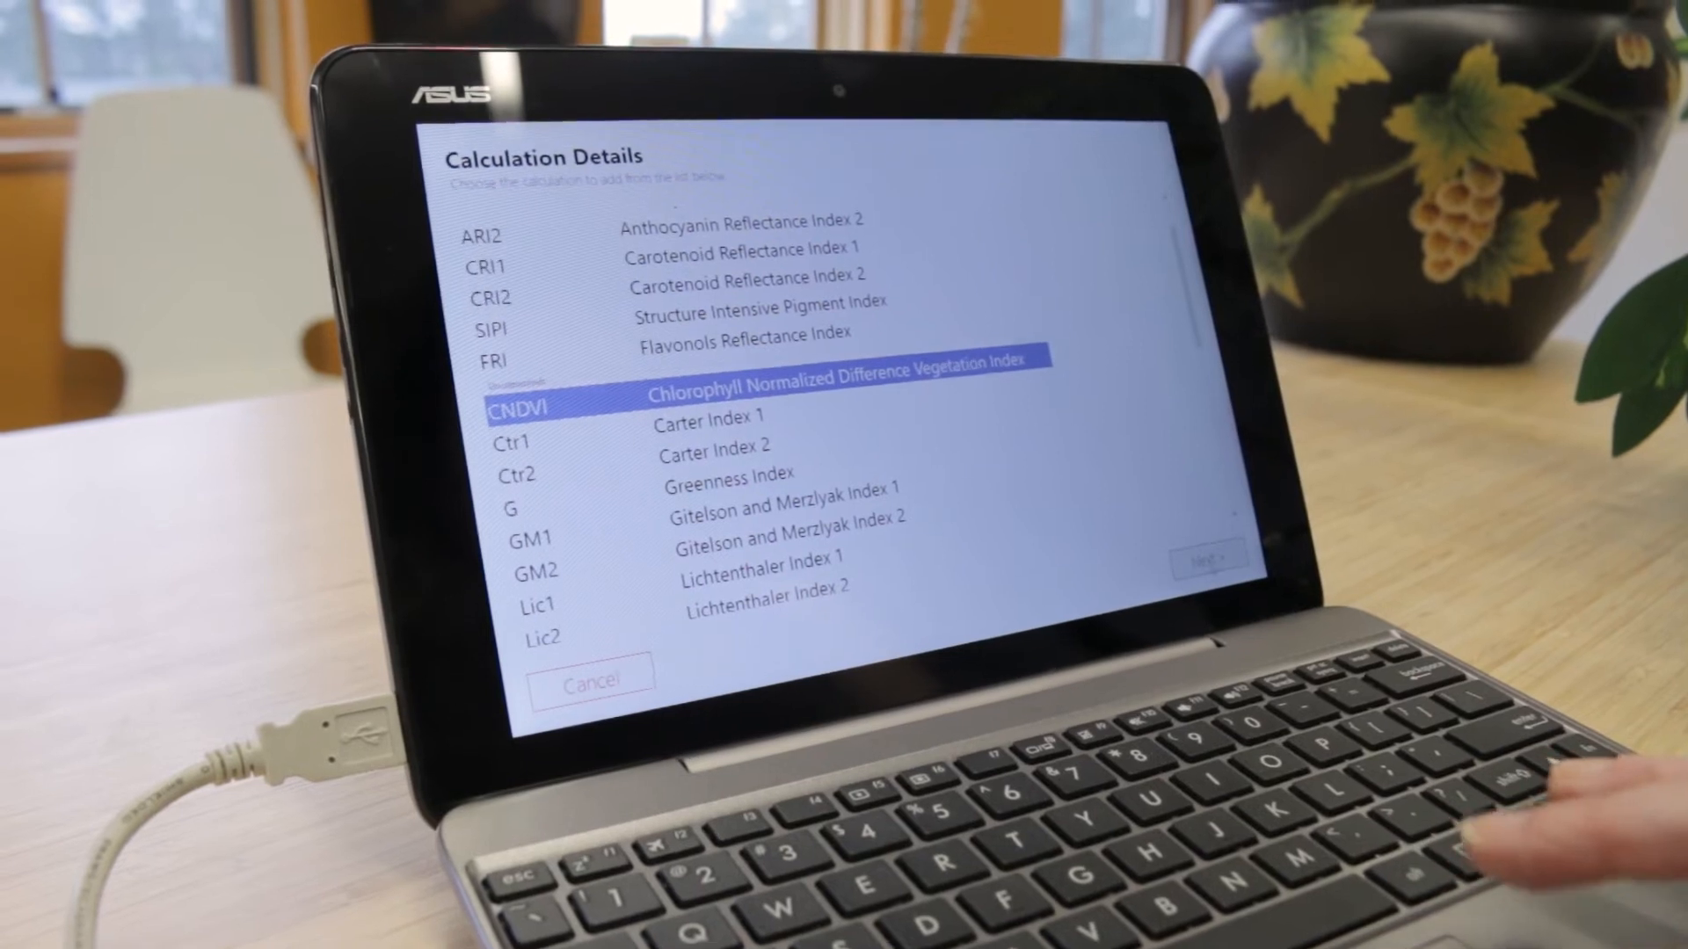
click(1209, 561)
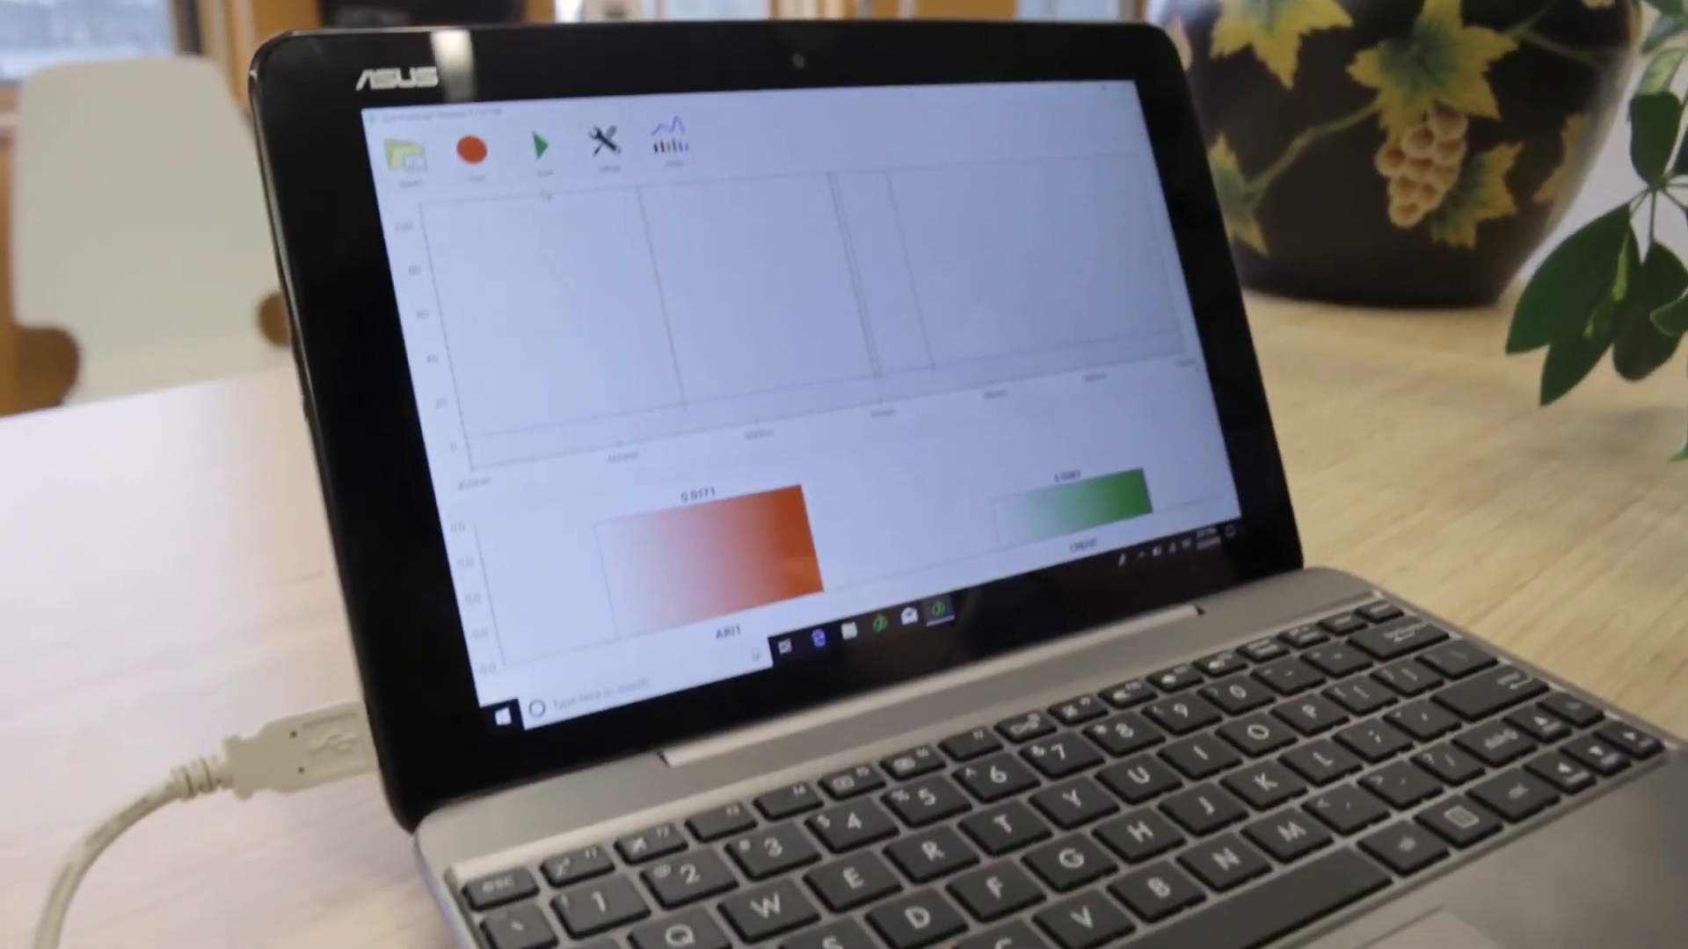
Measure the leaf spectrum with Start and Stop, then browse saved measurements with Open
click(532, 129)
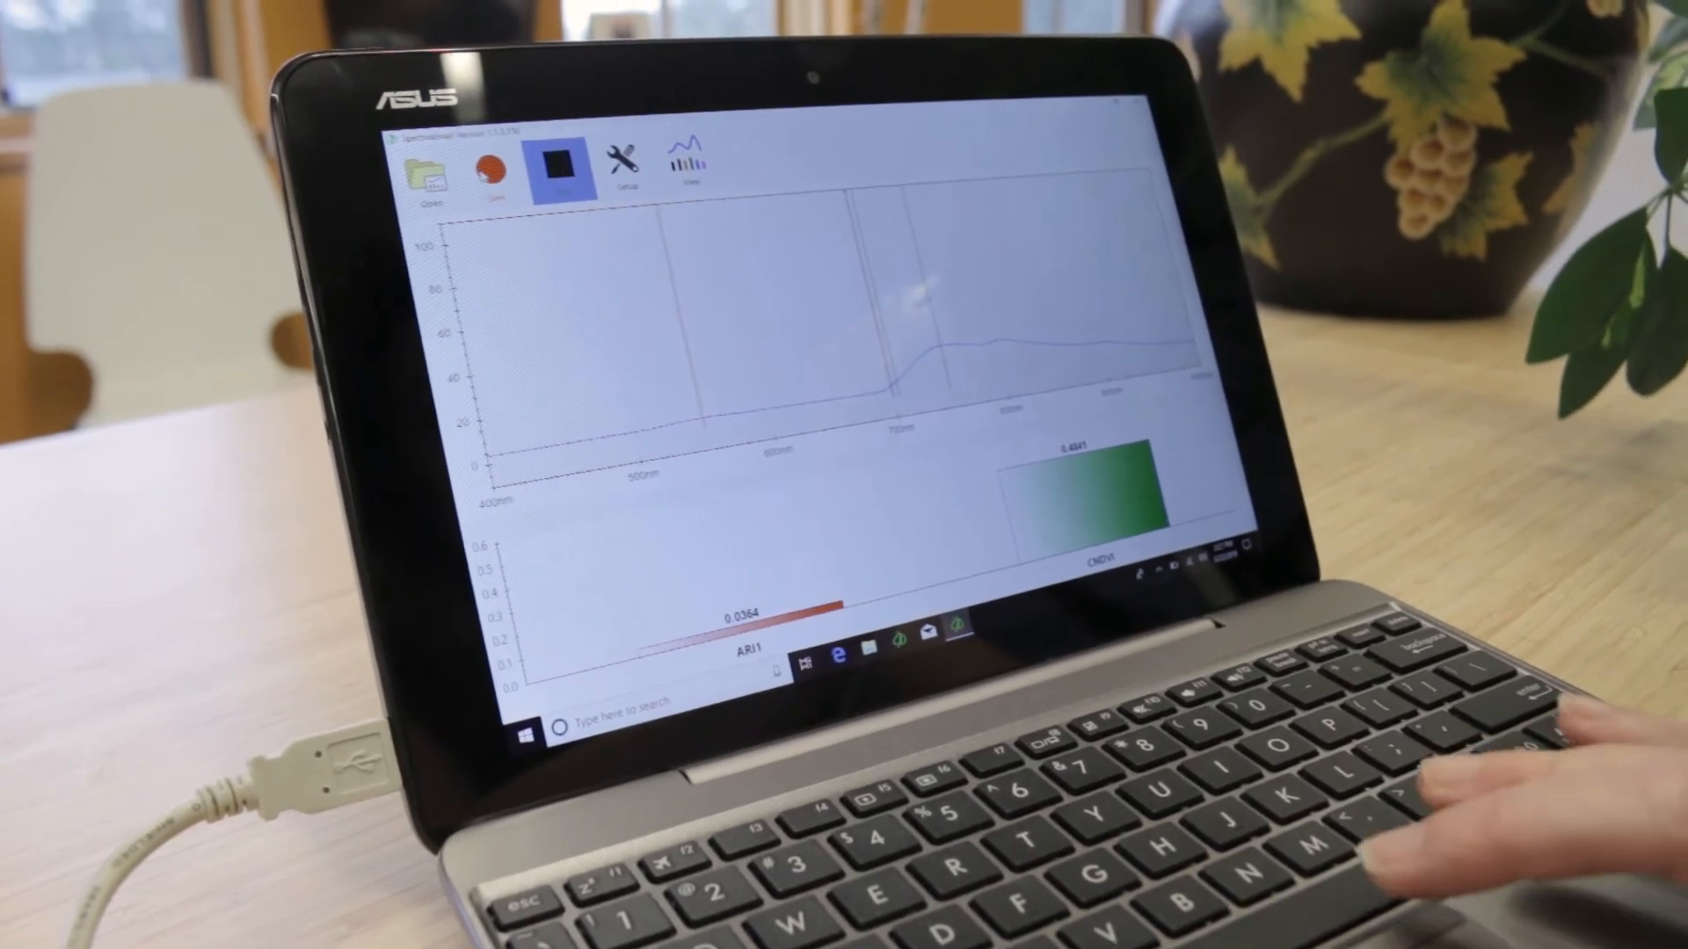
click(534, 178)
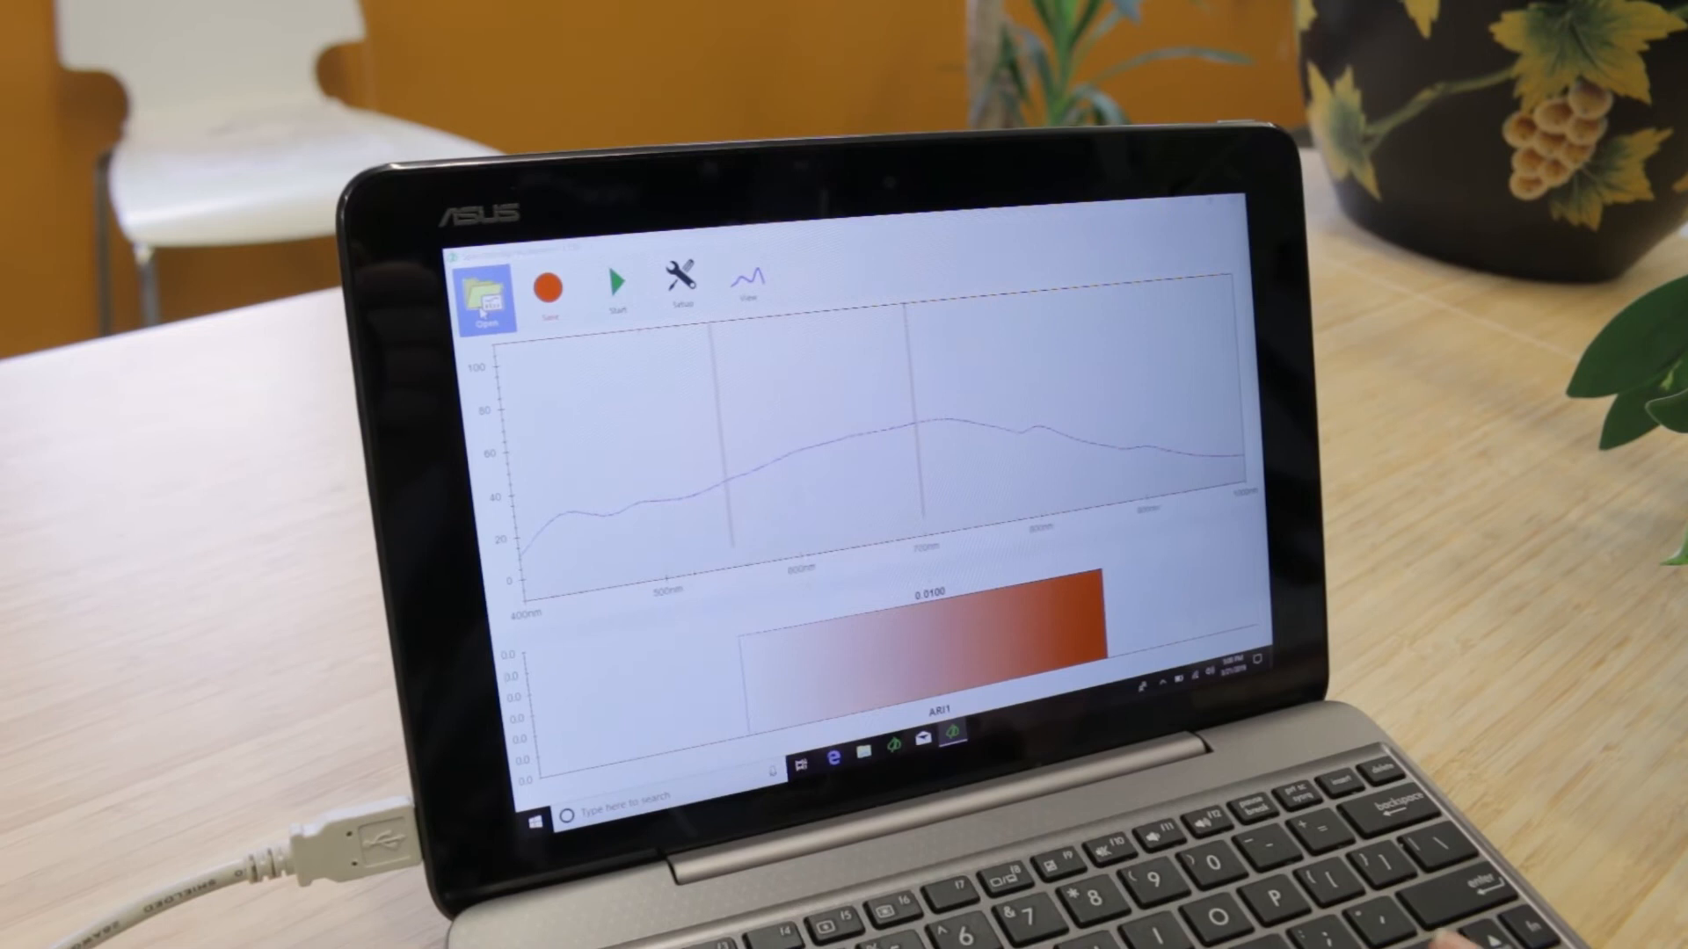
click(488, 298)
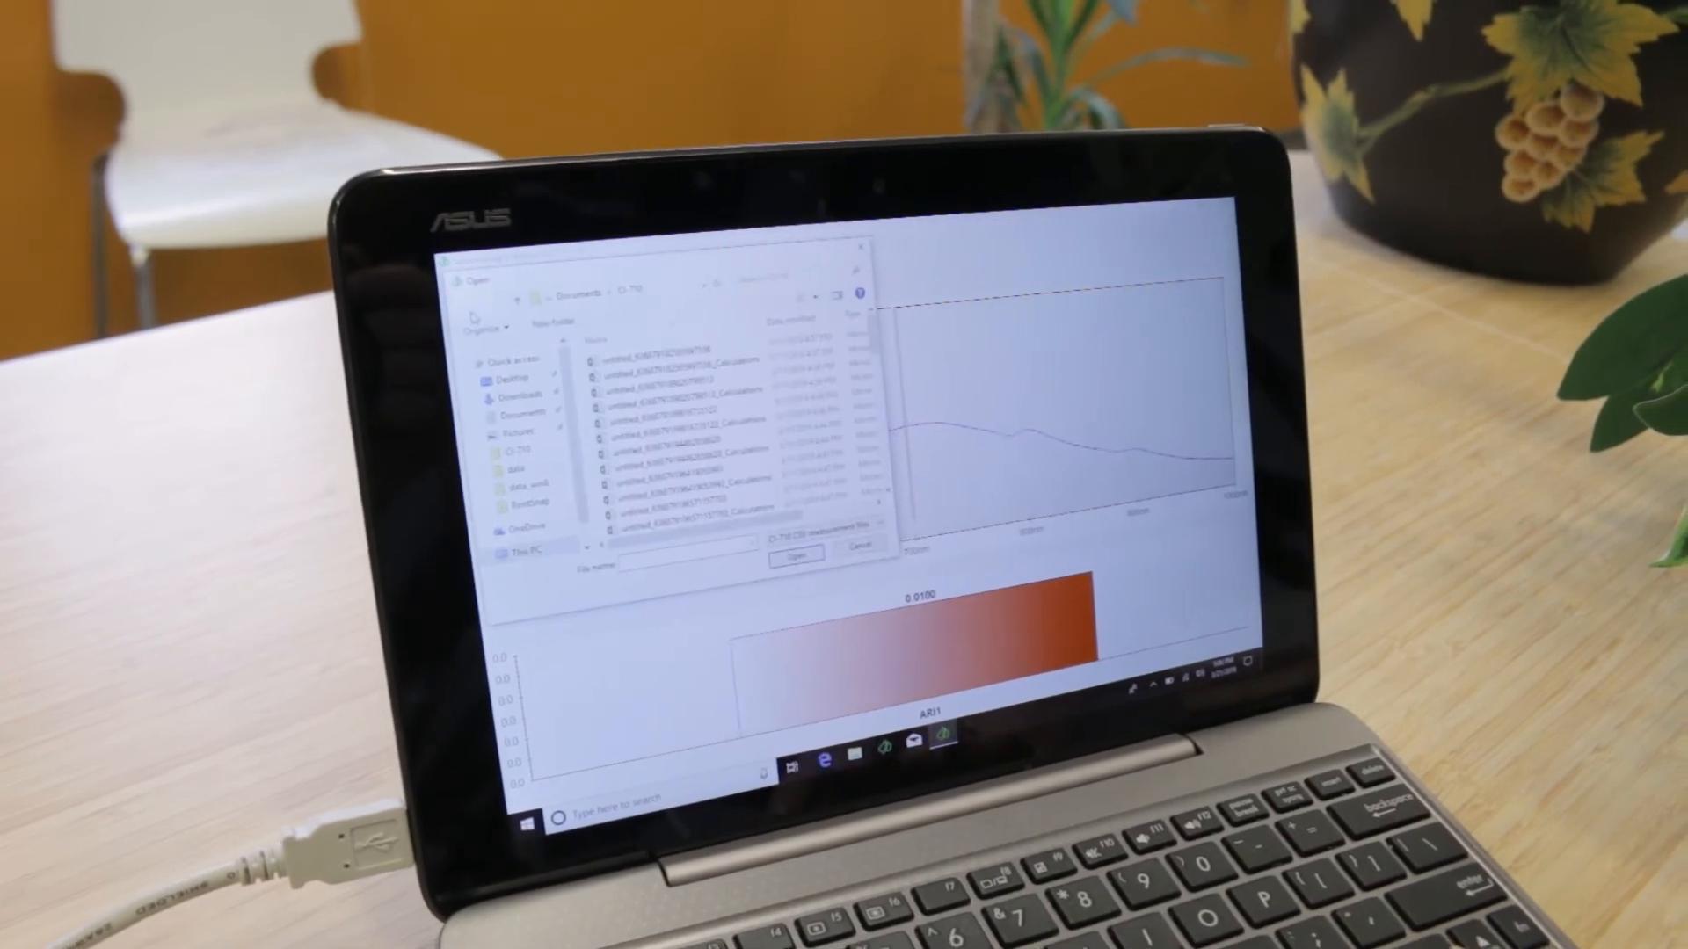